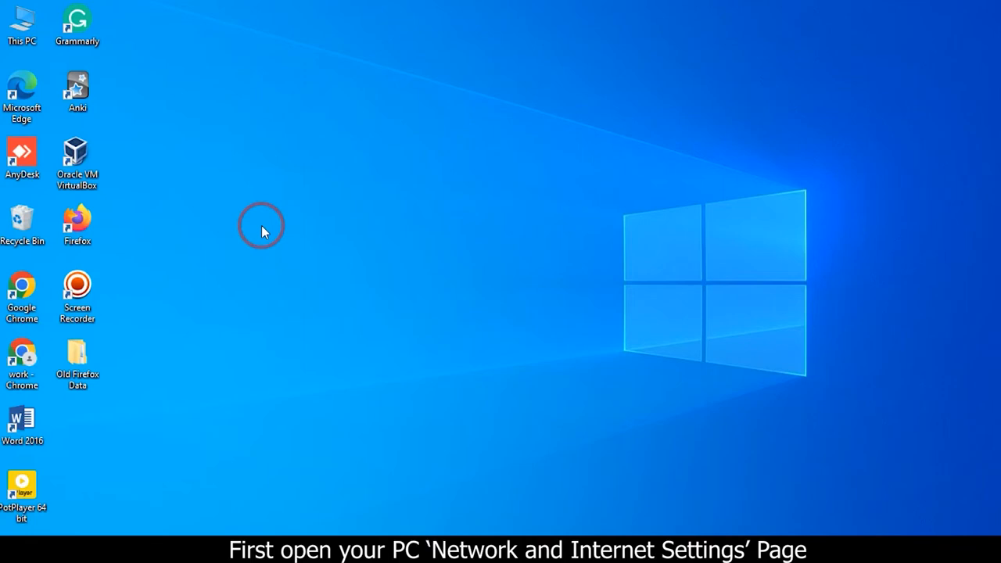
mouse_move(731, 455)
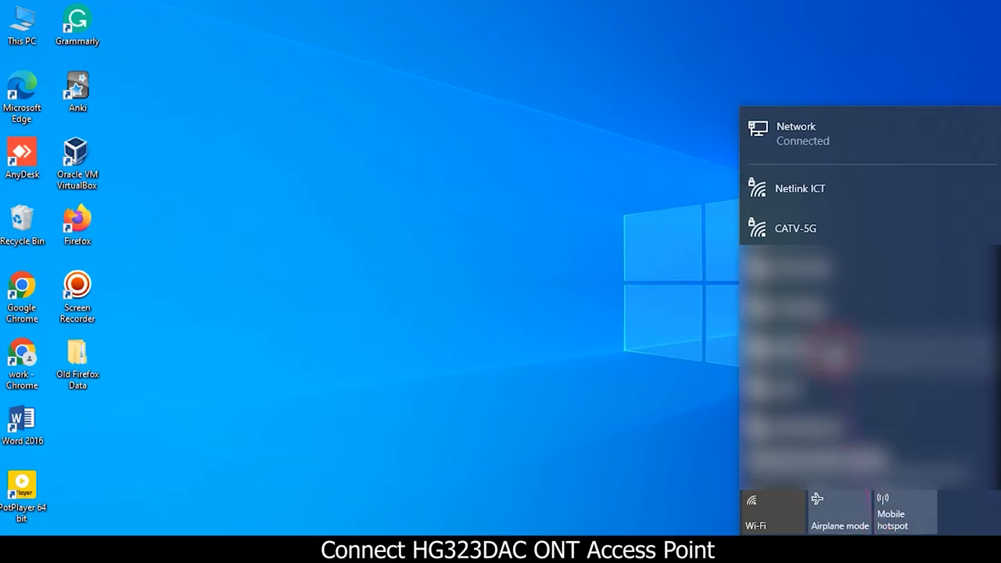
Pick the CATV-5G Wi-Fi network, then launch Chrome and start entering the router IP
click(796, 228)
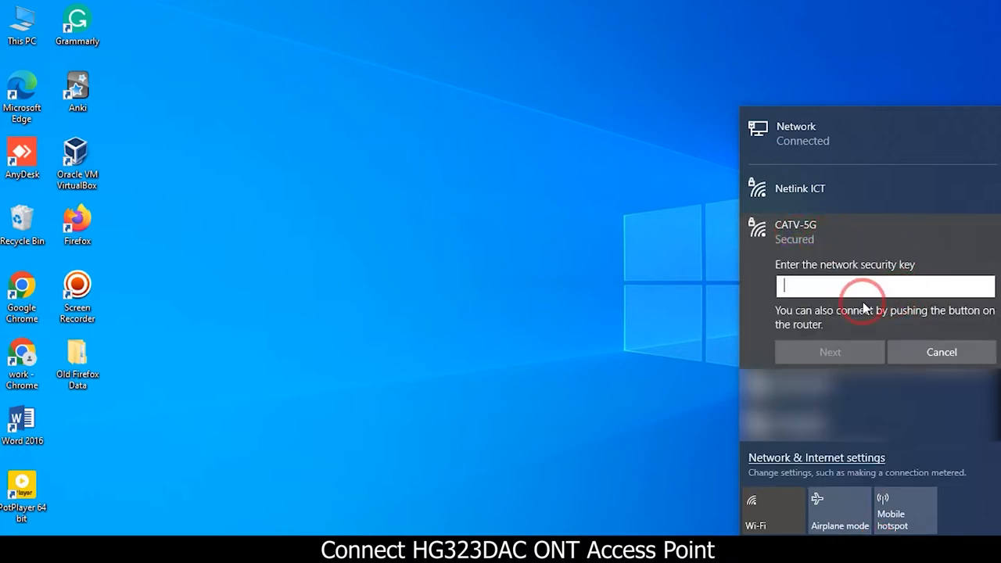
click(830, 352)
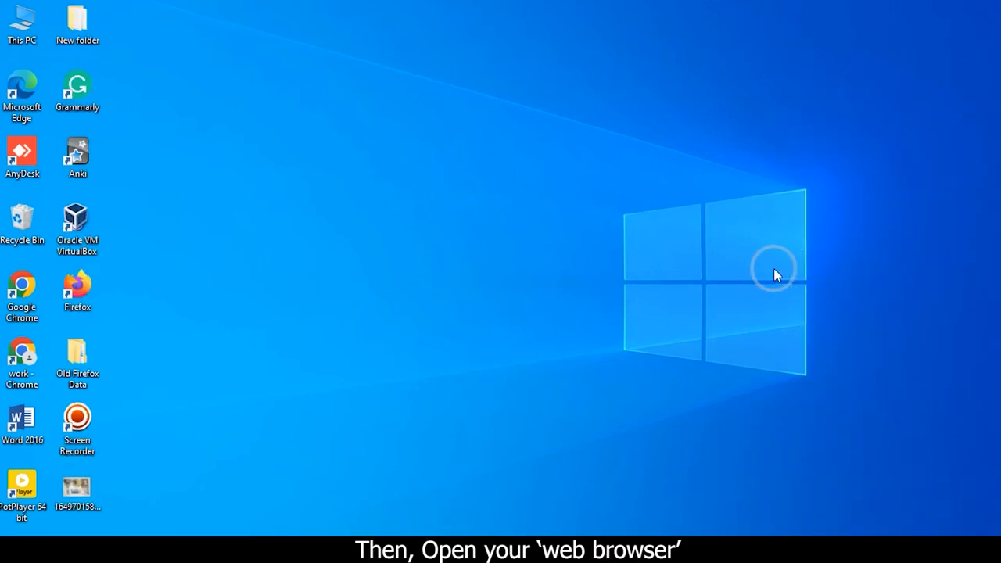
double_click(21, 293)
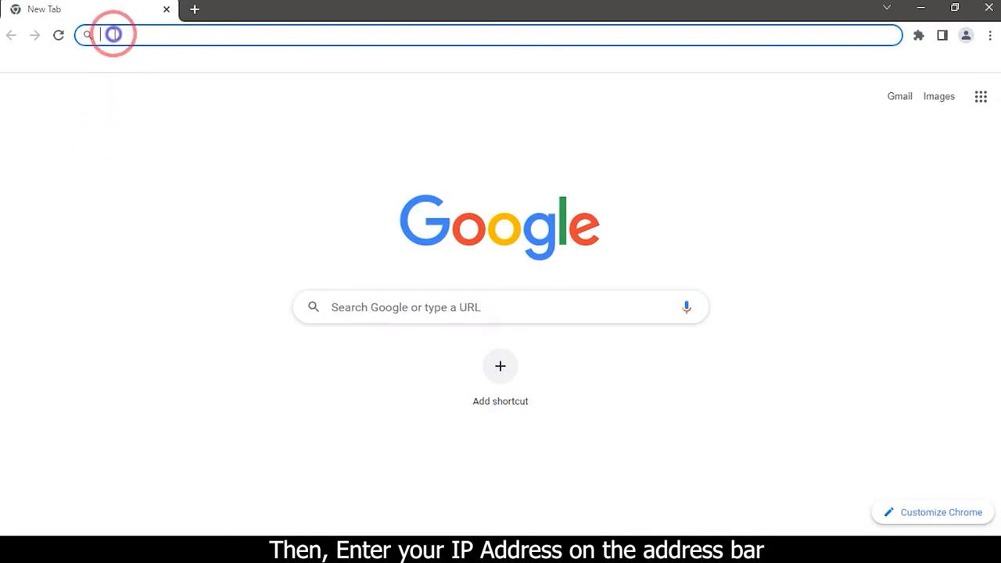
text(192.168.1.1/admin/login.asp)
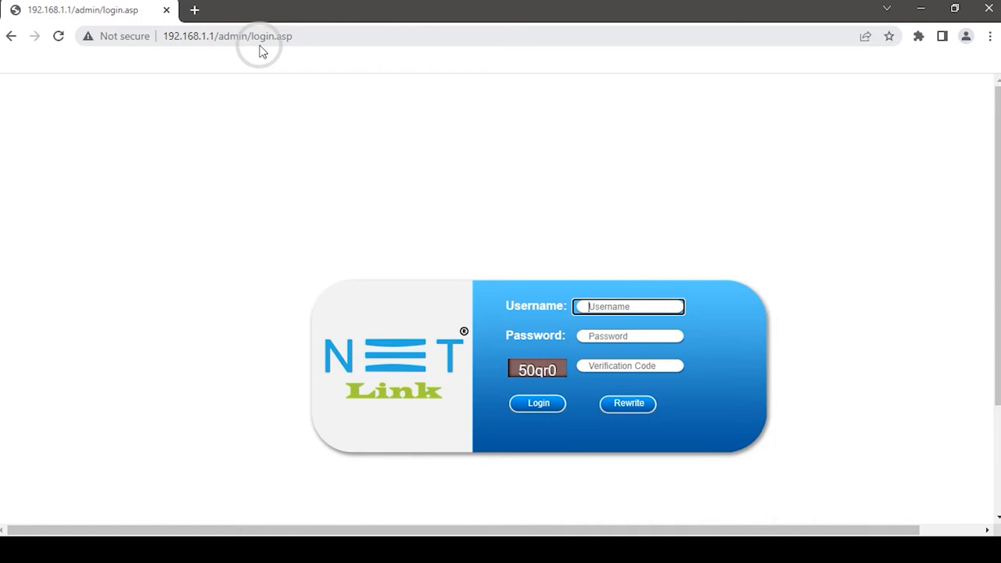
click(629, 306)
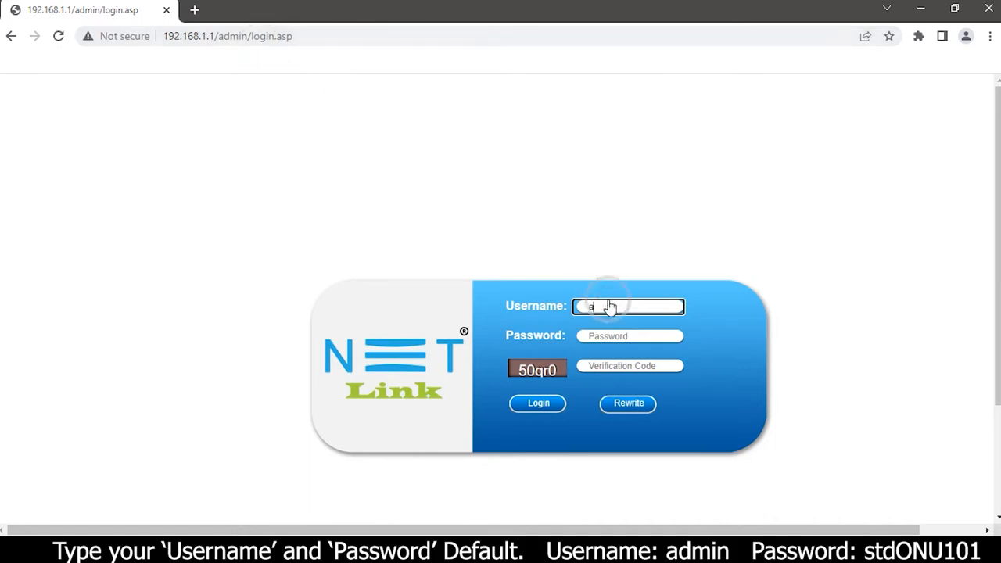
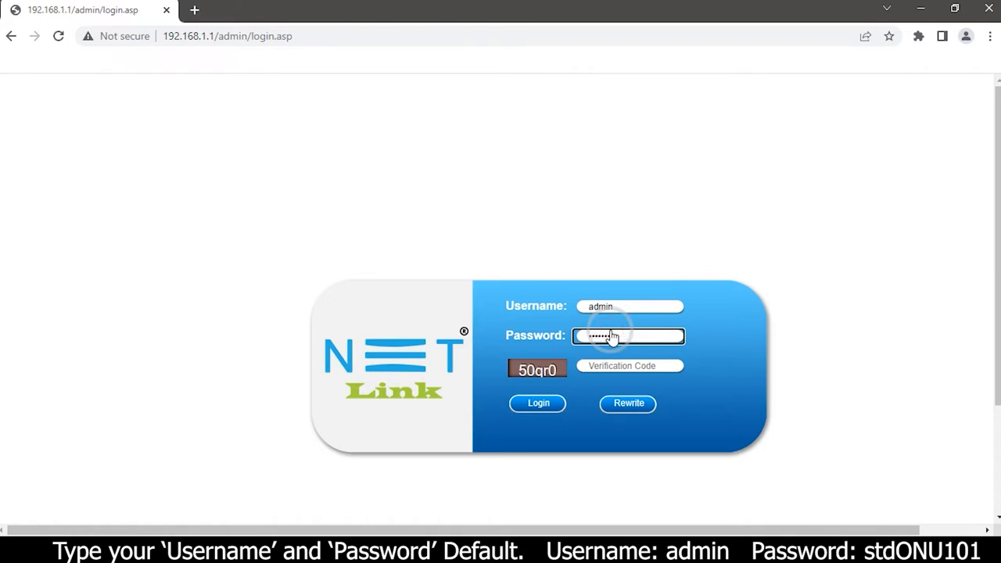
click(629, 367)
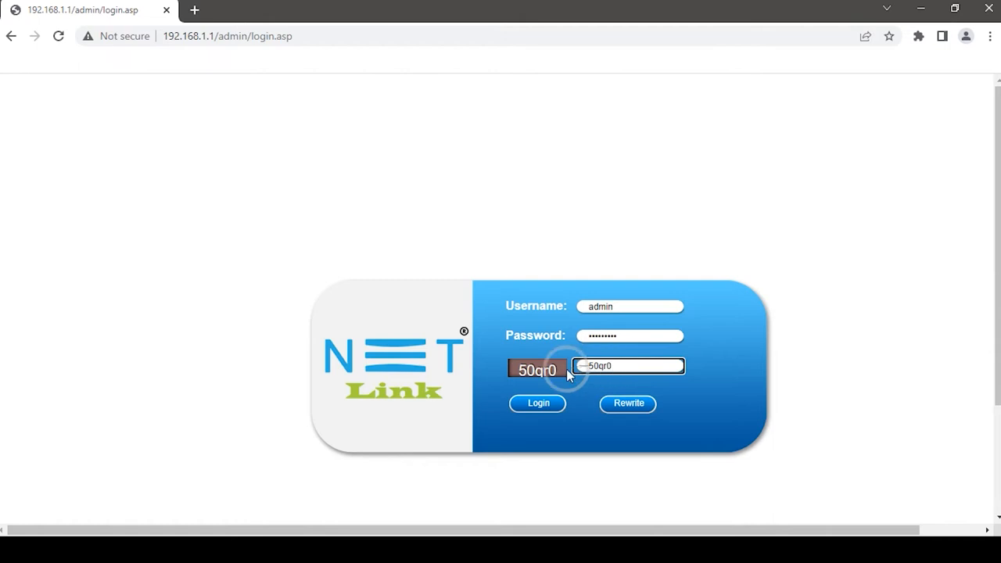
click(537, 403)
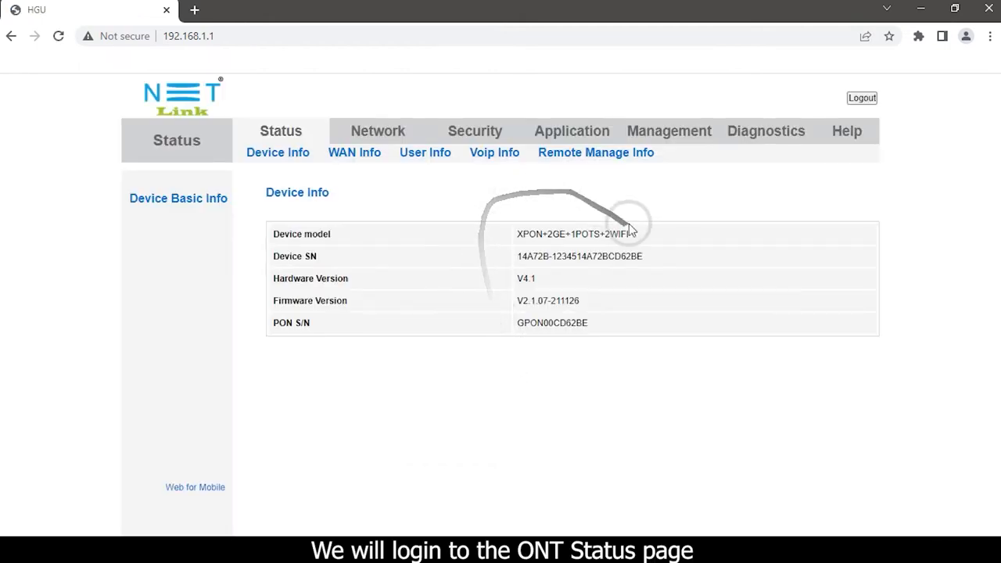
mouse_move(515, 211)
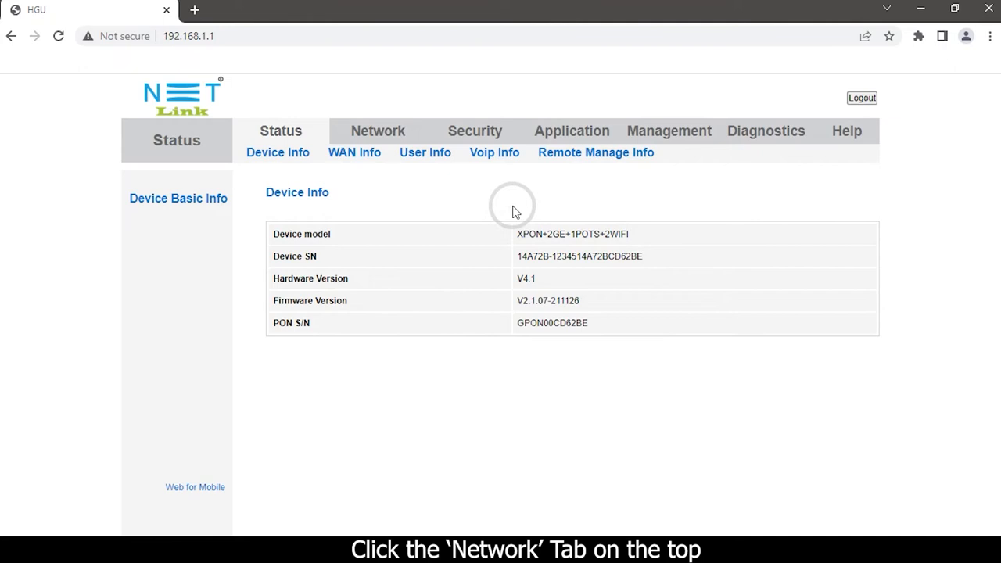
Switch to the Network section's WAN Configuration page
click(378, 130)
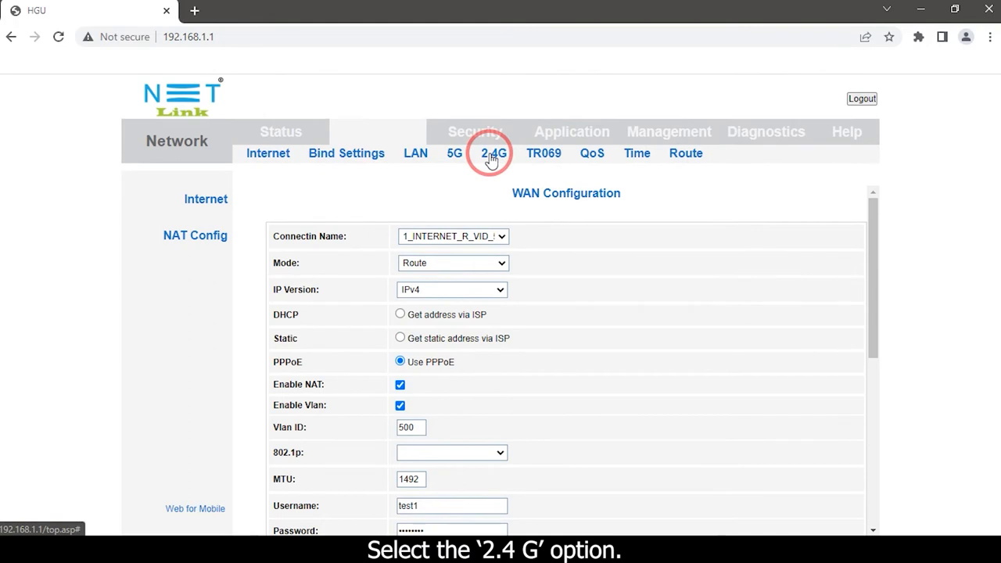
On the 2.4G WLAN Basic page, tick Disable WLAN Interface
click(494, 153)
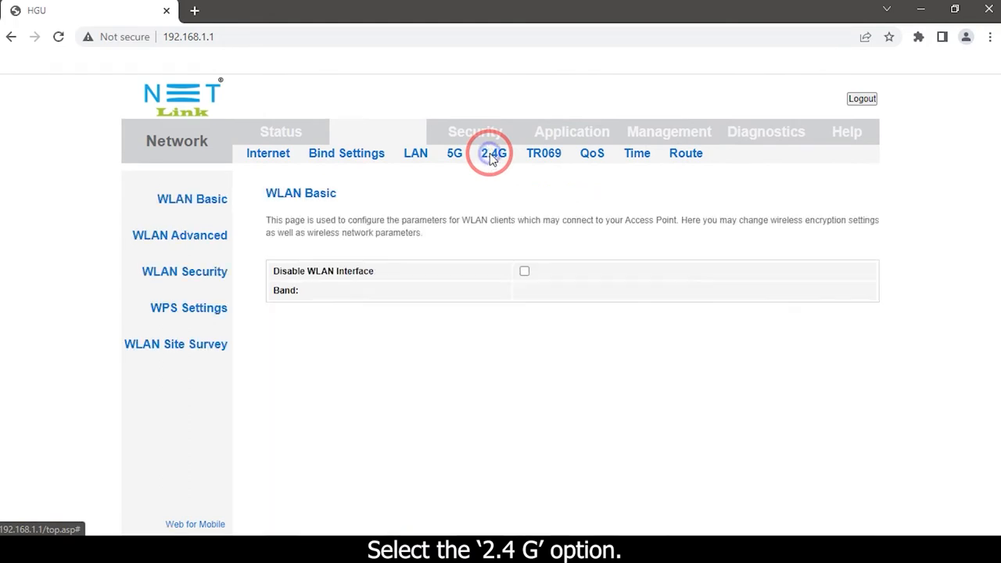
click(493, 154)
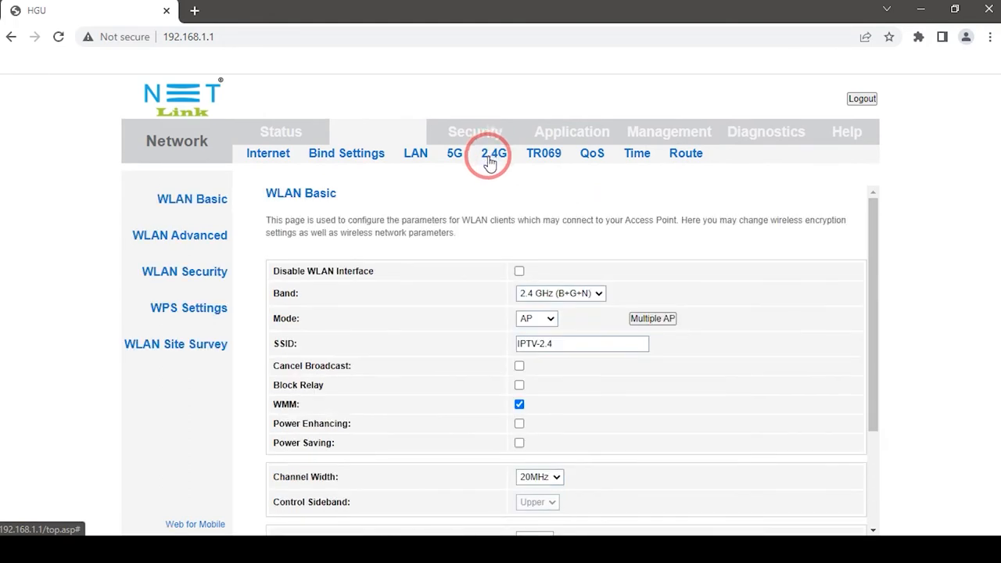
mouse_move(468, 225)
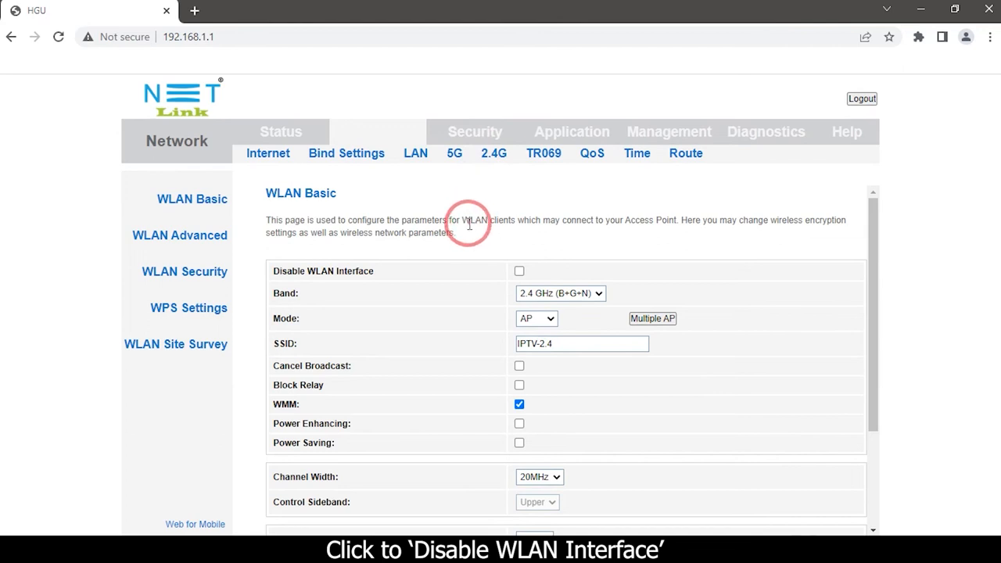
mouse_move(284, 274)
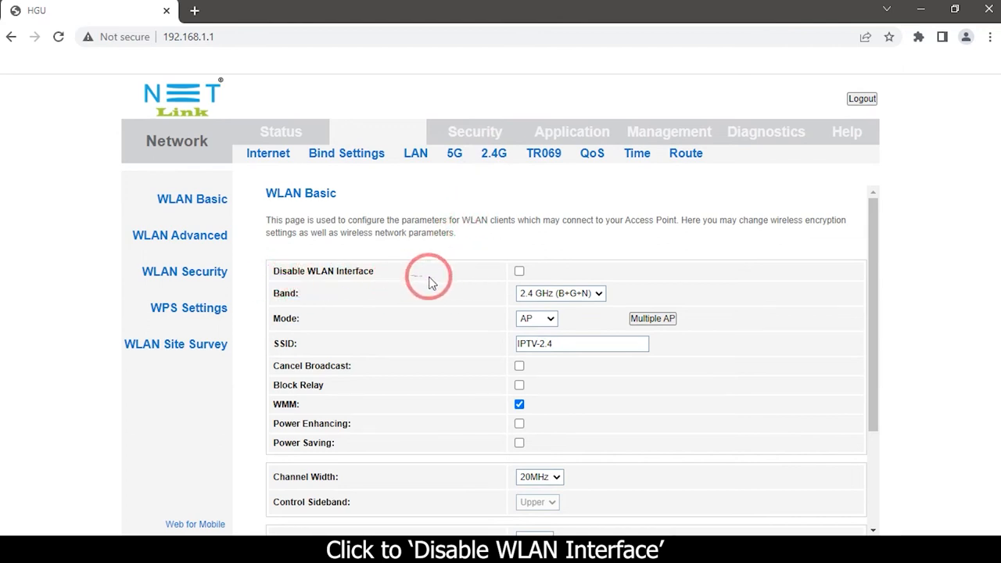
click(518, 271)
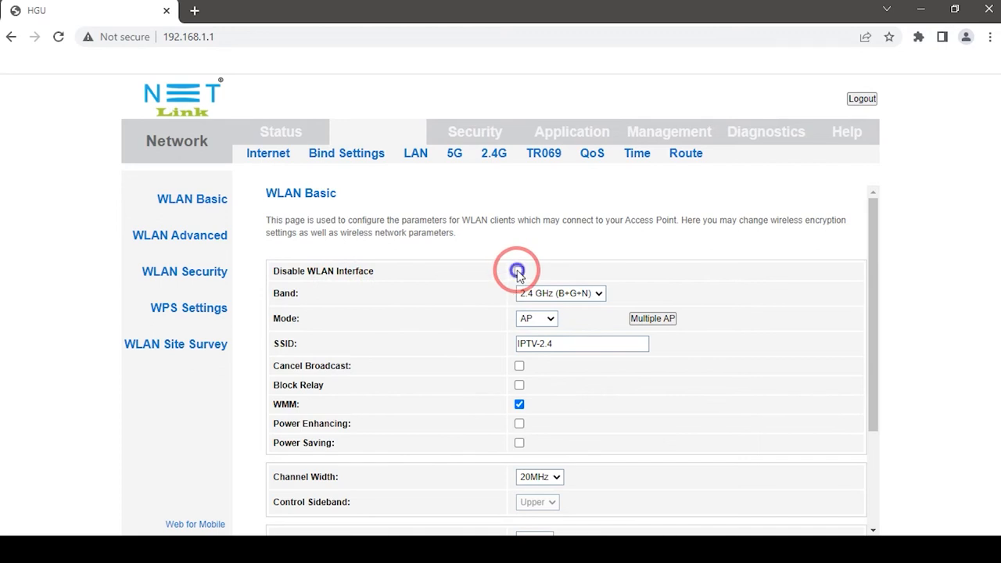
click(518, 270)
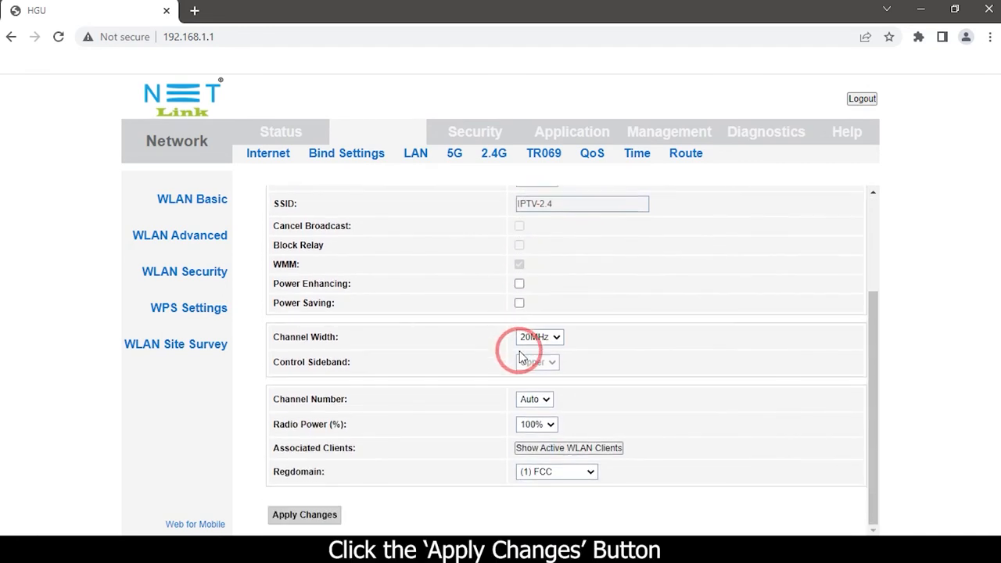
Apply the disabled 2.4G setting, acknowledge success, and log out from the Status page
click(304, 514)
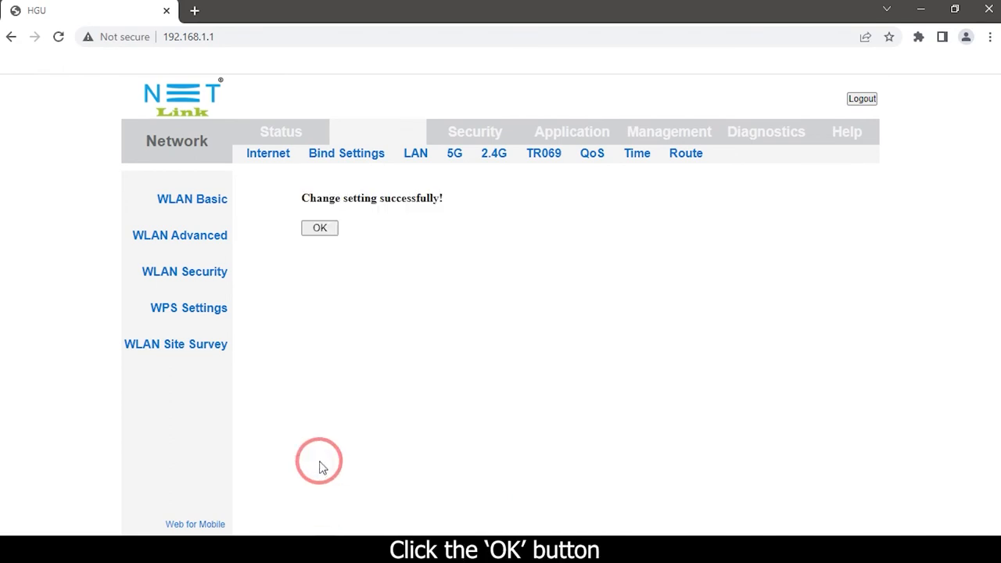
click(319, 228)
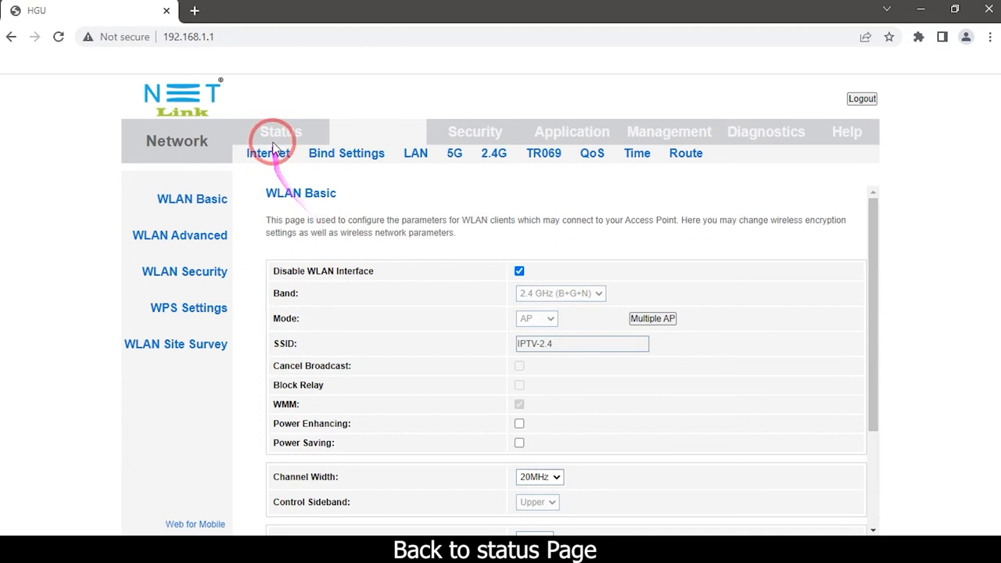
click(280, 131)
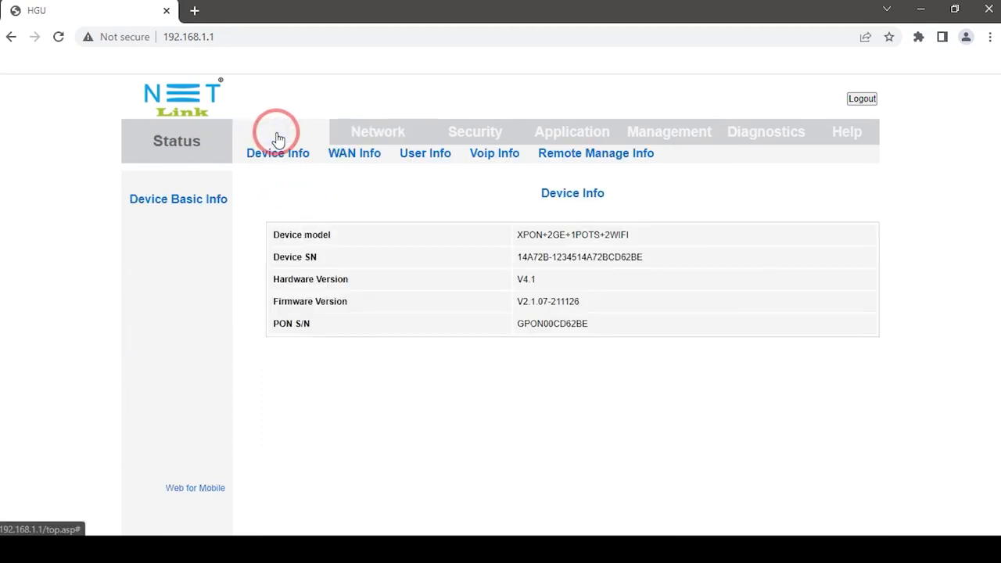
click(861, 99)
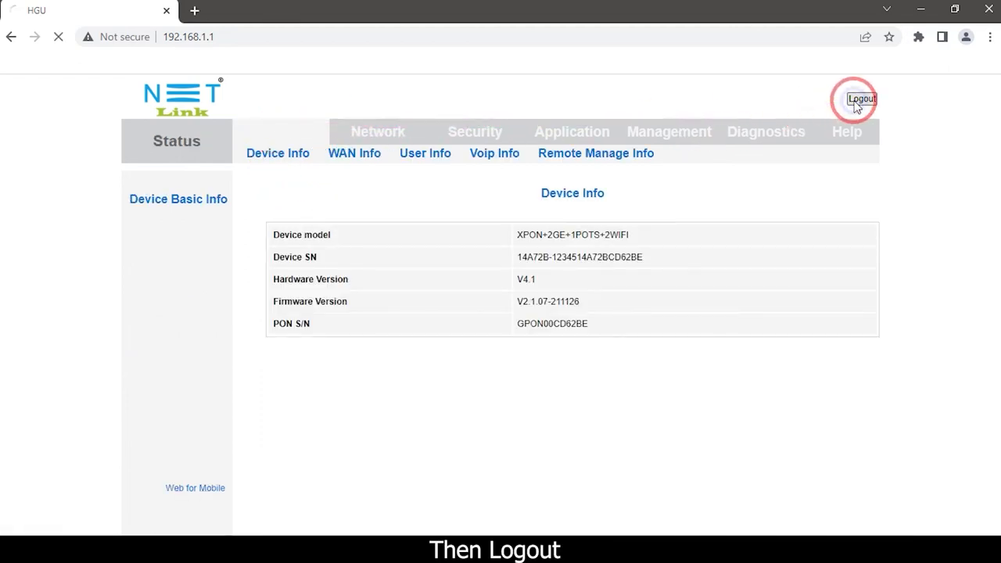
click(861, 99)
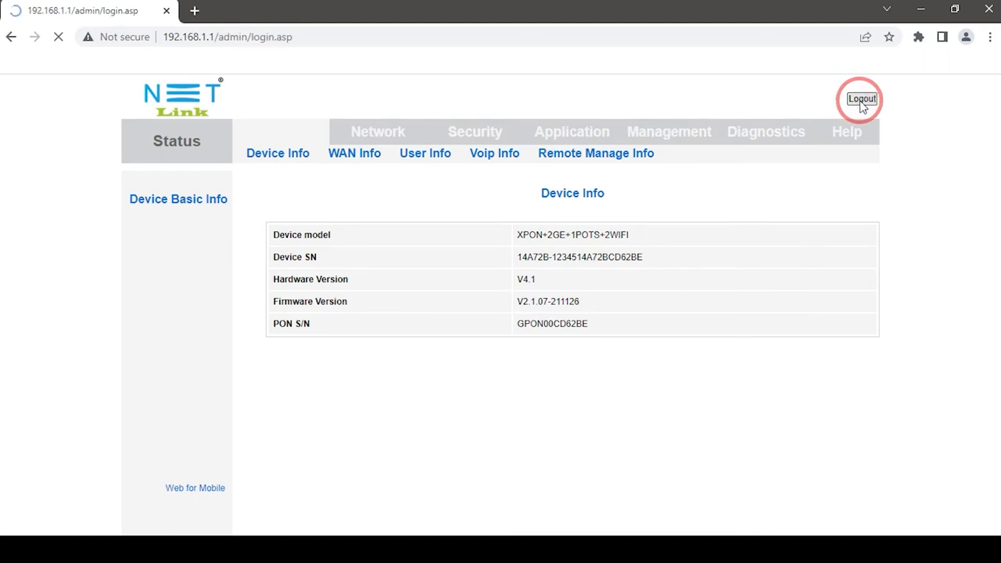
click(861, 99)
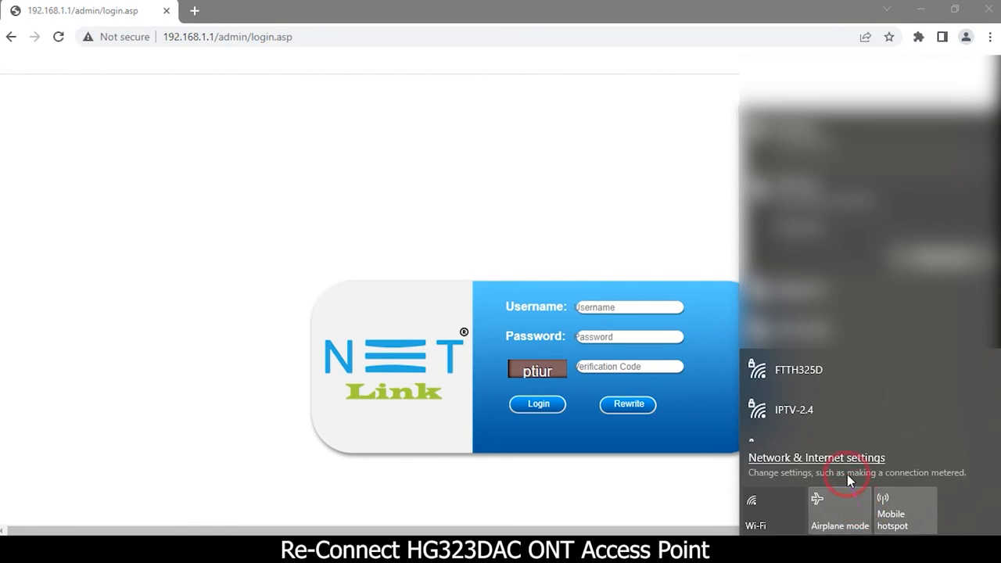
mouse_move(829, 419)
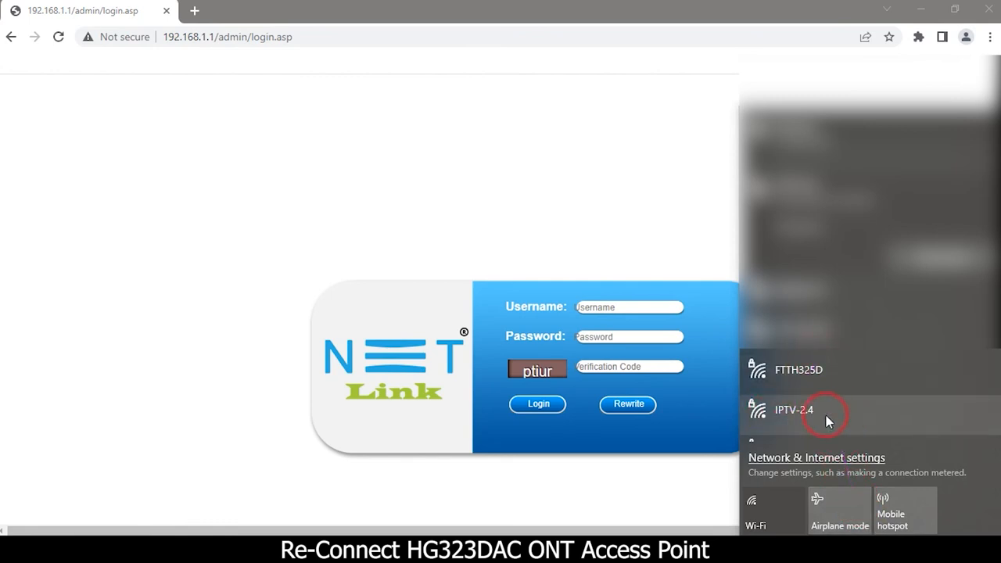
click(794, 410)
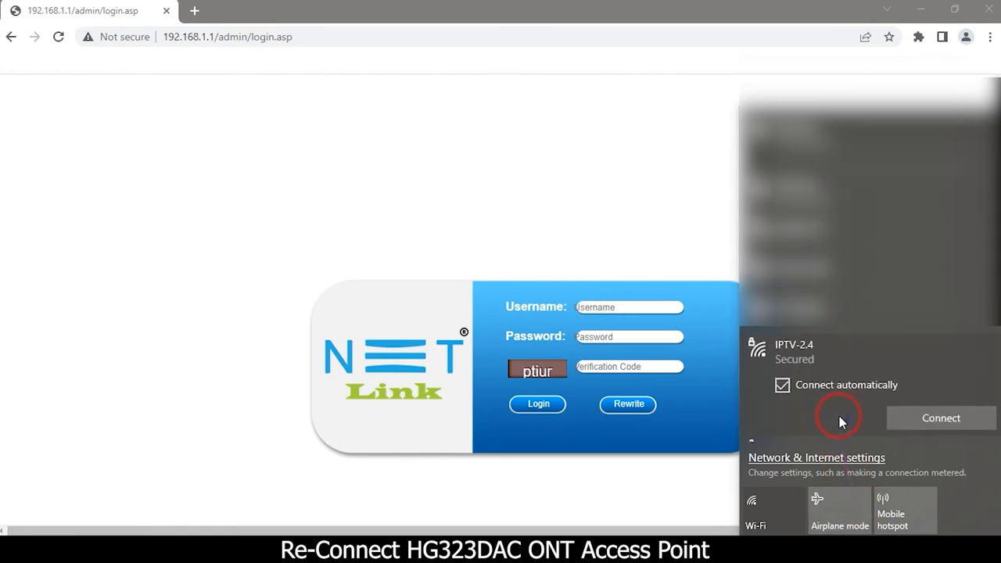
click(942, 418)
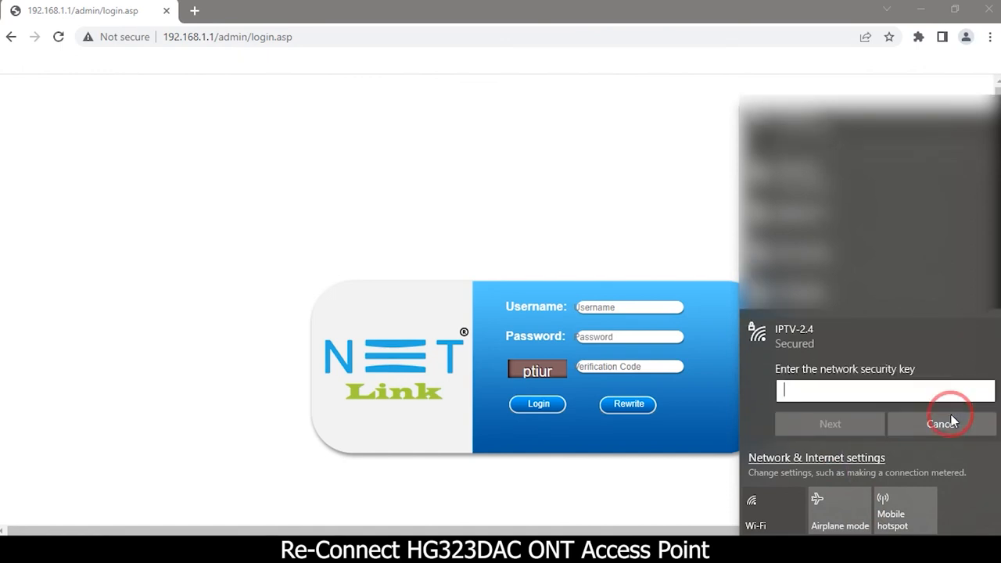
mouse_move(869, 400)
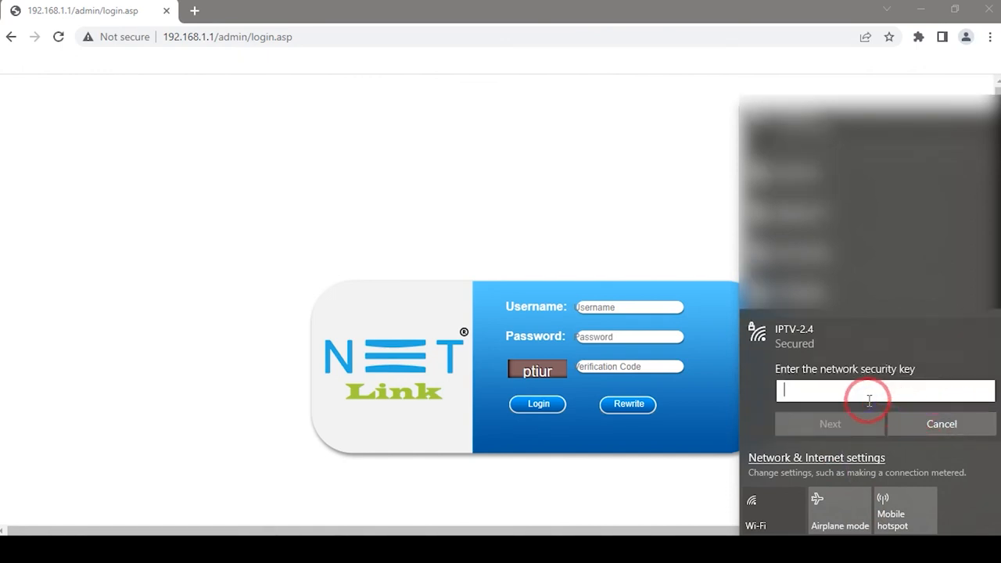
text(password)
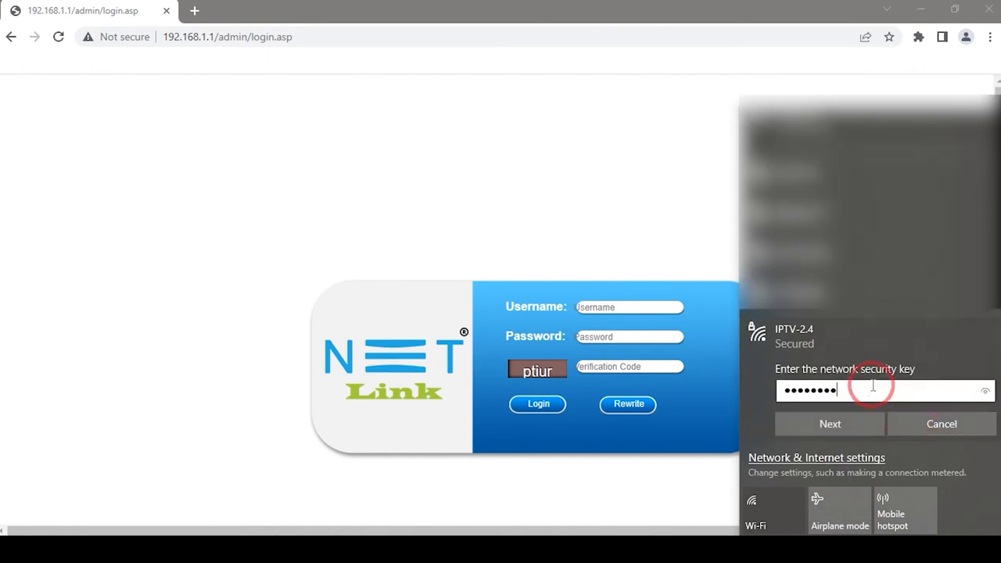
click(830, 423)
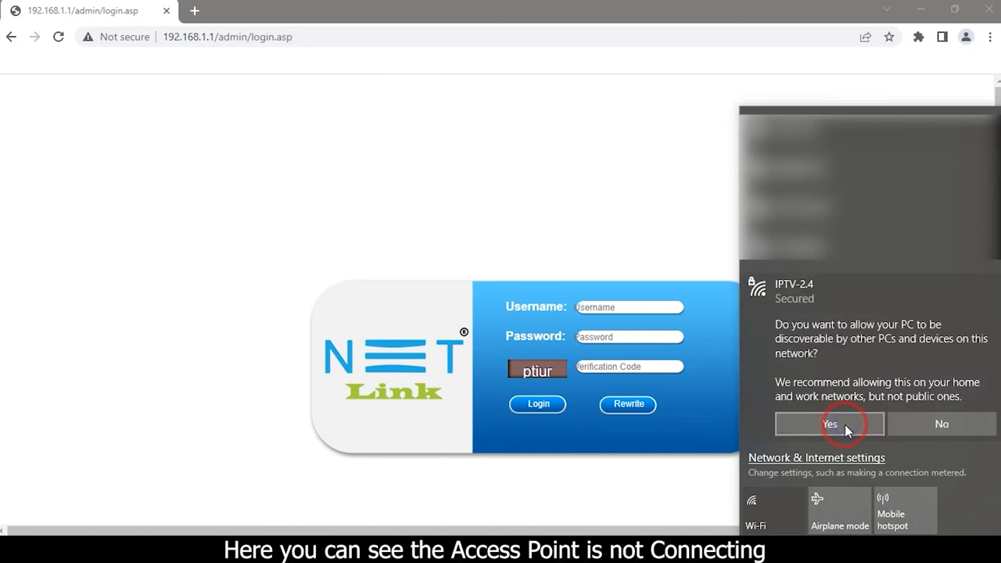
click(830, 423)
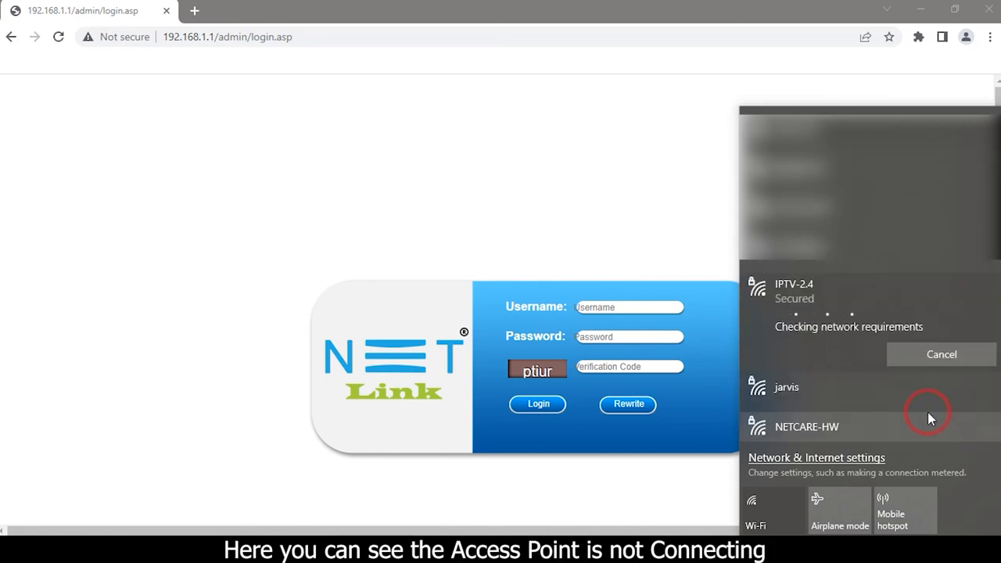